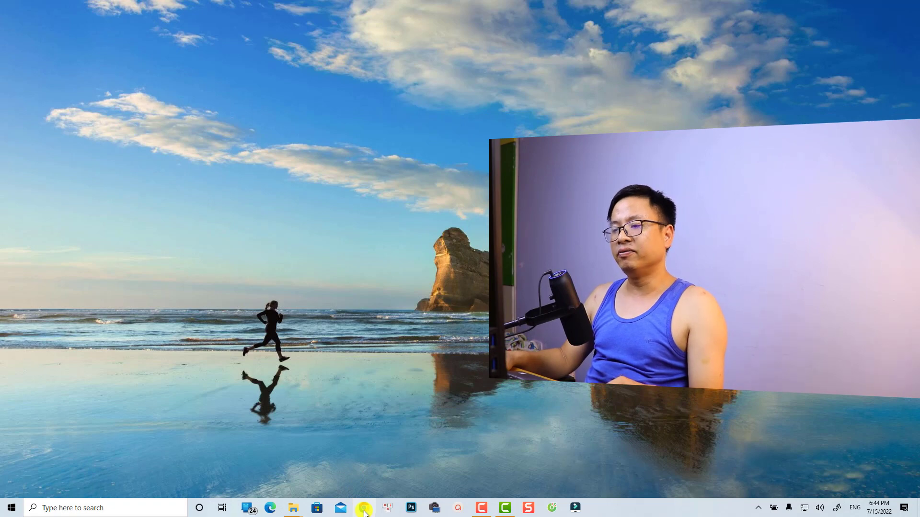
# Launch Chrome from the taskbar to get a new blank tab
pyautogui.click(364, 507)
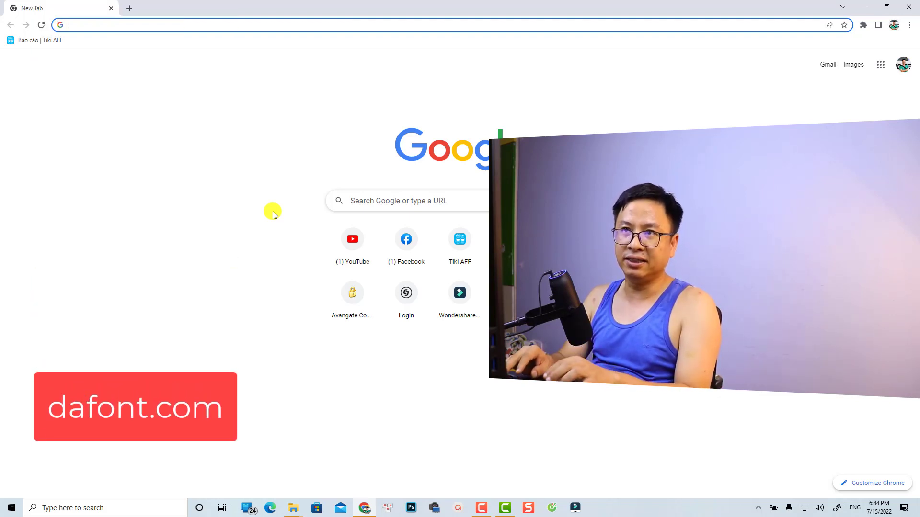
# Go to dafont.com and download Lemon Days from the recently added fonts
pyautogui.write('dafont.com')
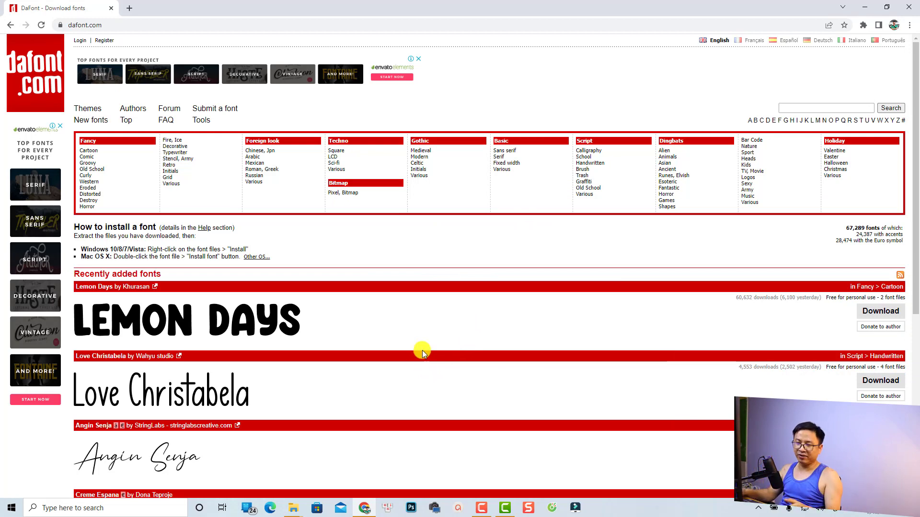
pyautogui.scroll(-3)
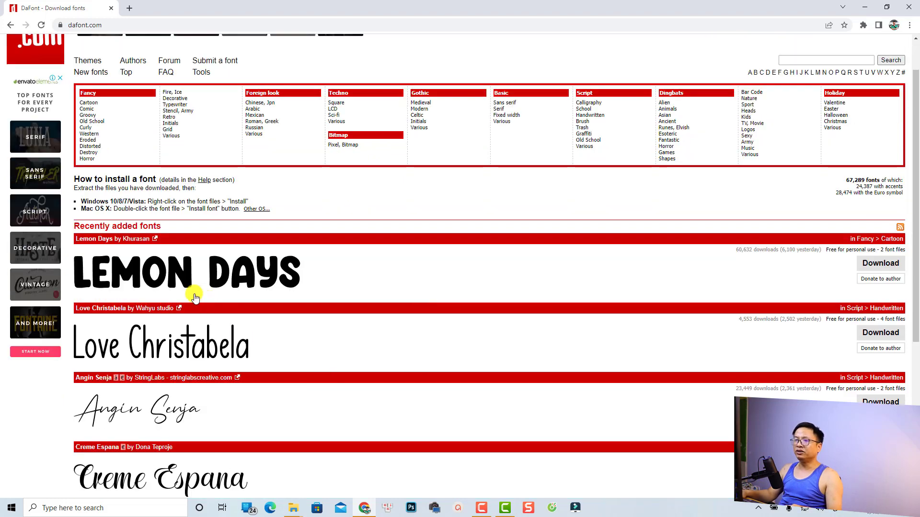
pyautogui.moveTo(328, 282)
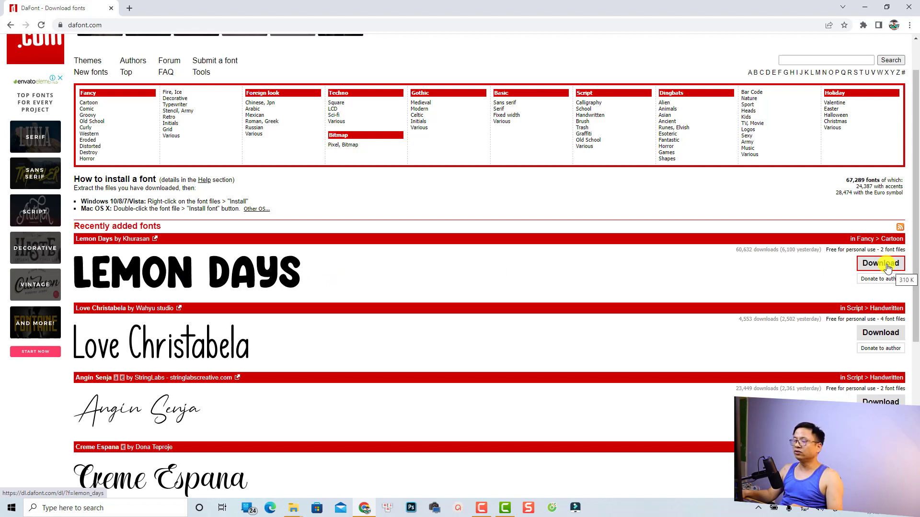
pyautogui.click(879, 263)
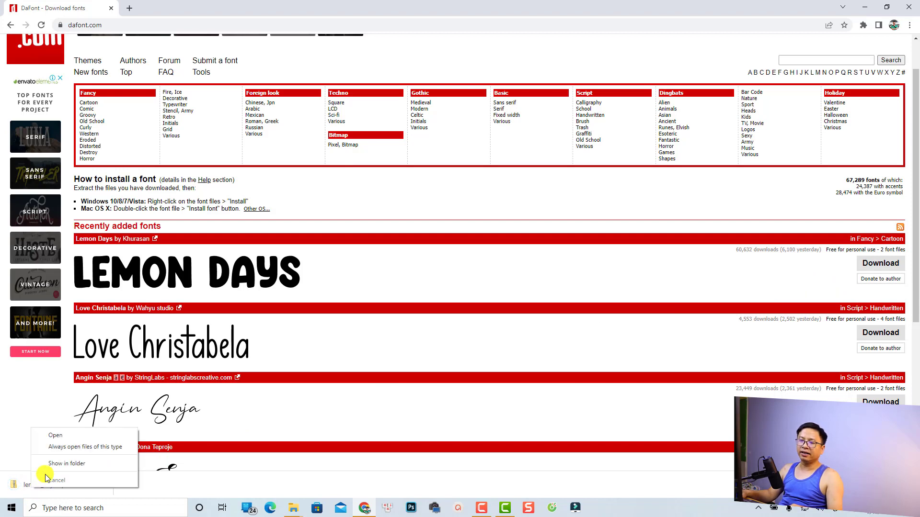
# Show lemon_days.zip in its folder and extract all its contents
pyautogui.click(65, 463)
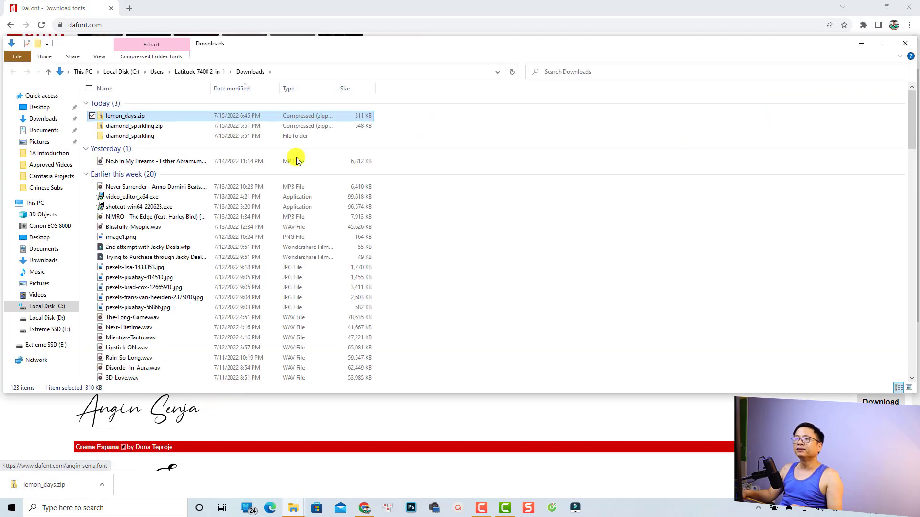
pyautogui.moveTo(135, 118)
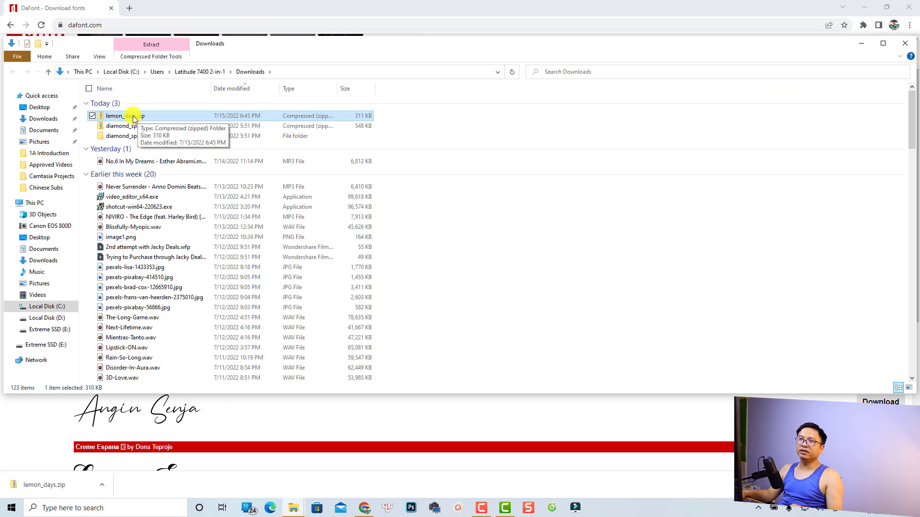
pyautogui.rightClick(123, 116)
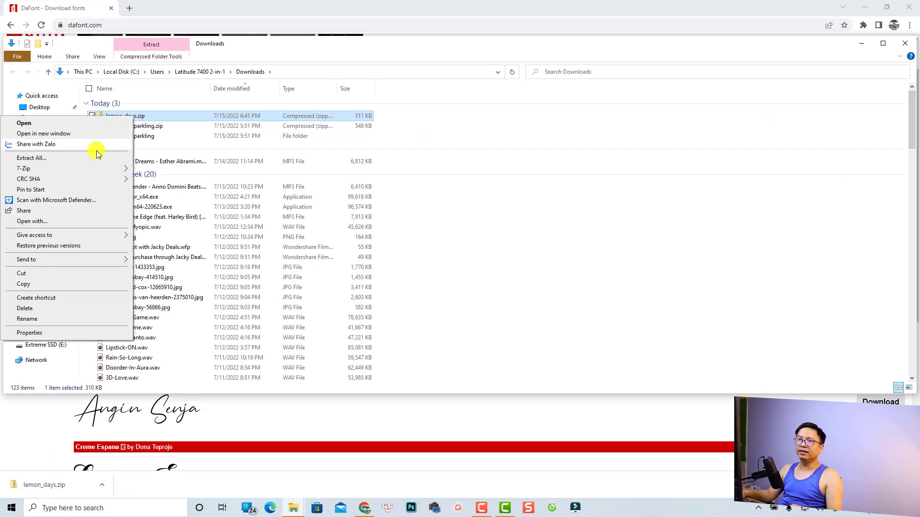
pyautogui.click(23, 168)
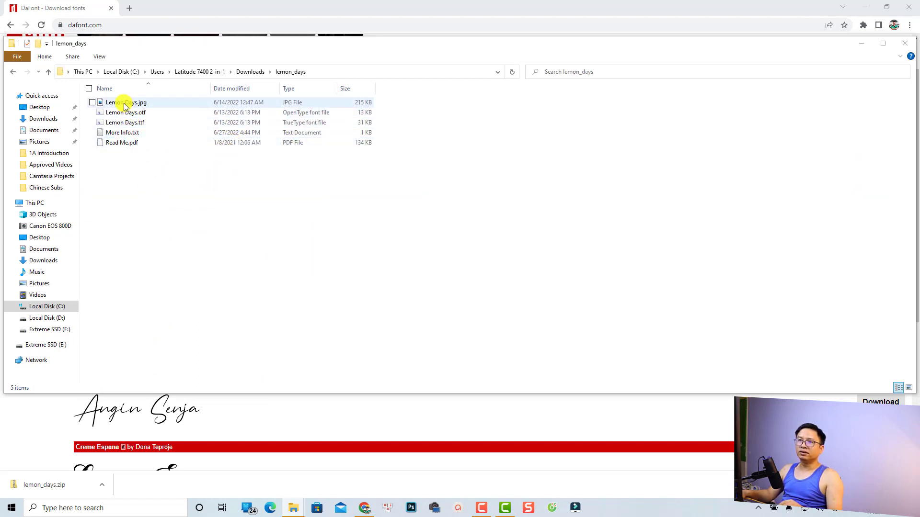
# Install the selected Lemon Days font files for all users
pyautogui.click(126, 112)
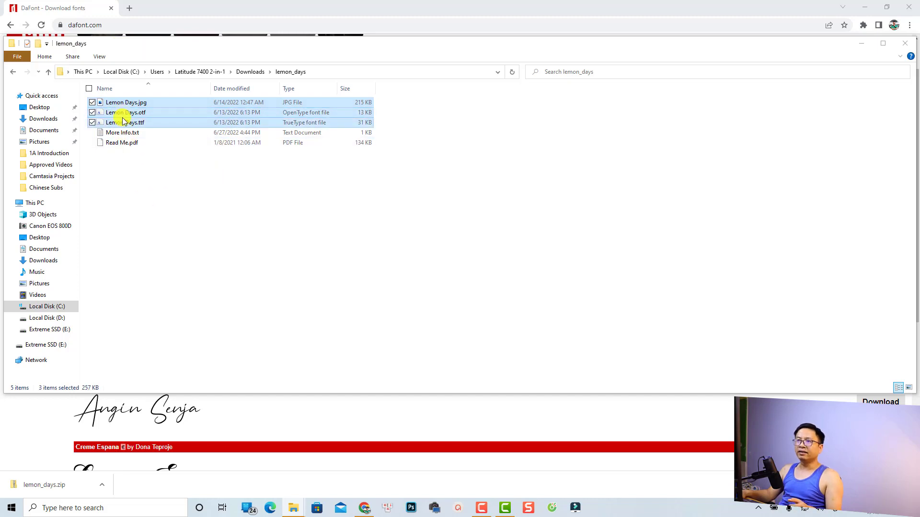
pyautogui.rightClick(123, 122)
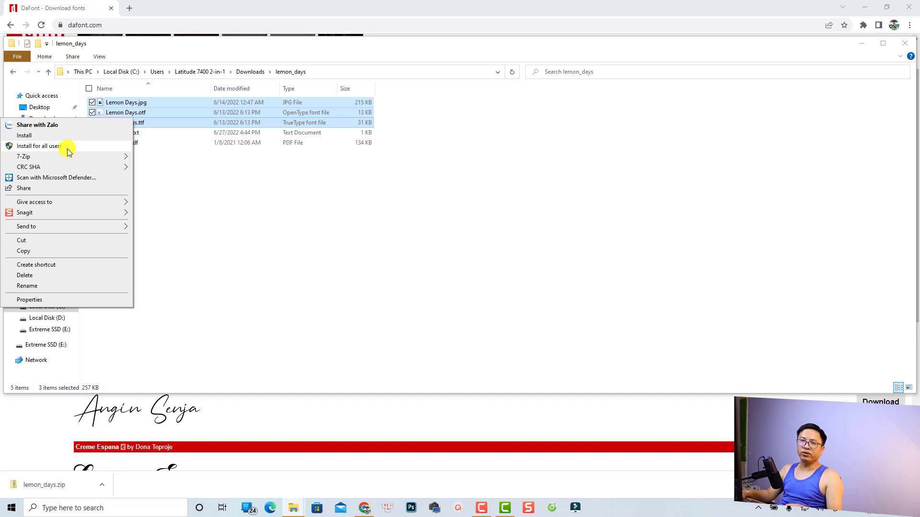
pyautogui.click(24, 136)
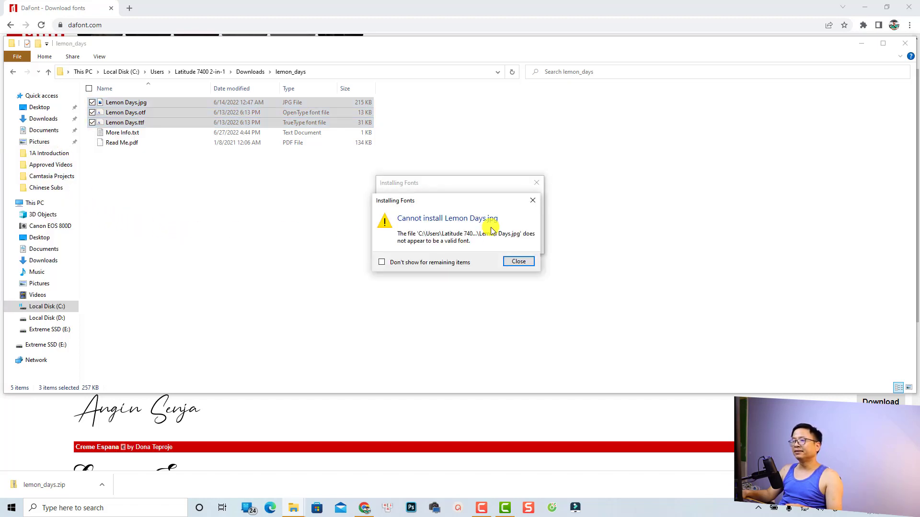
# Dismiss the jpg font error and replace the existing Lemon Days font for all files
pyautogui.click(518, 261)
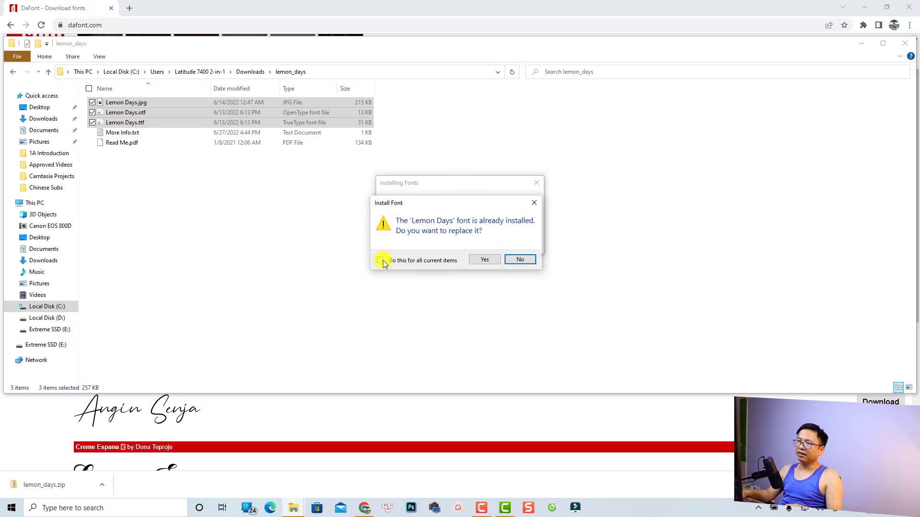
pyautogui.click(380, 259)
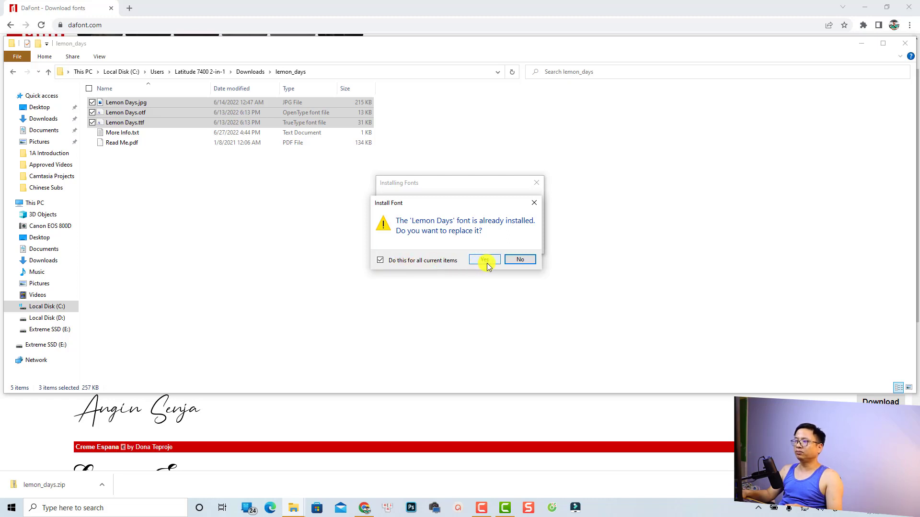
pyautogui.click(483, 260)
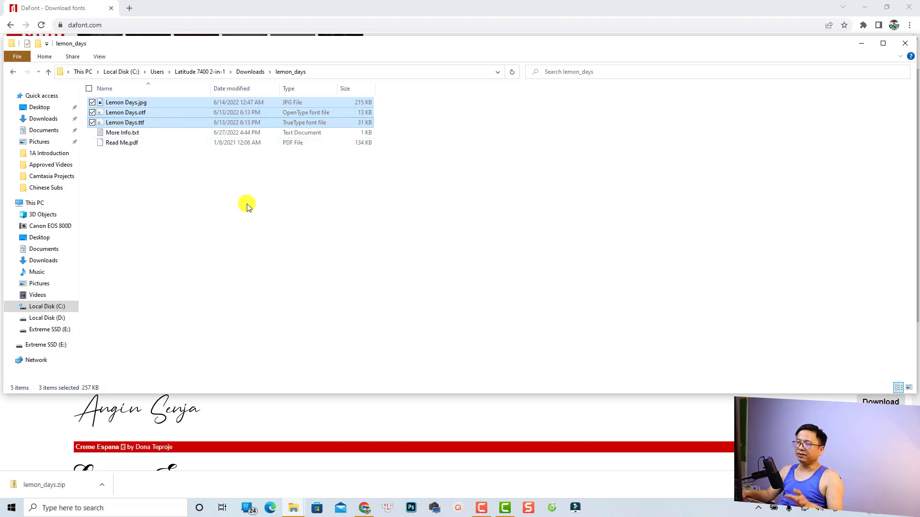
pyautogui.moveTo(279, 238)
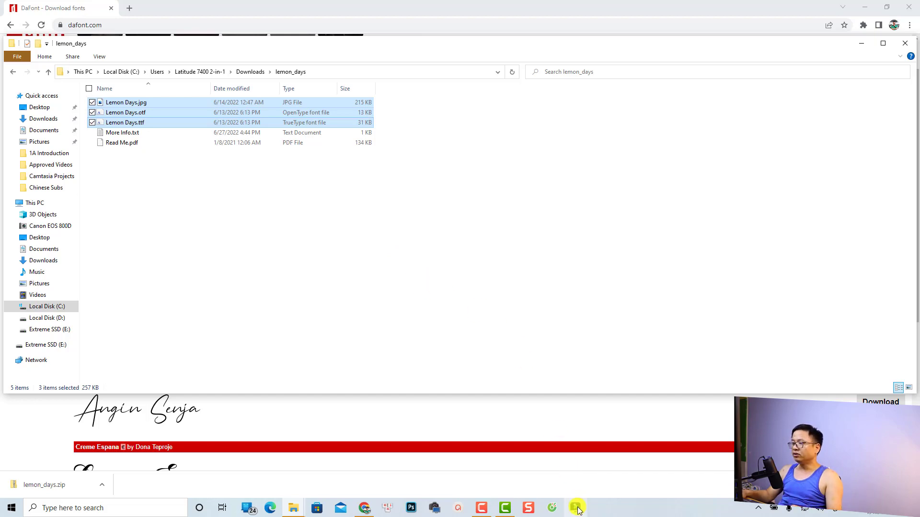
# Open Filmora, start a new project, and show the Titles category templates
pyautogui.click(575, 508)
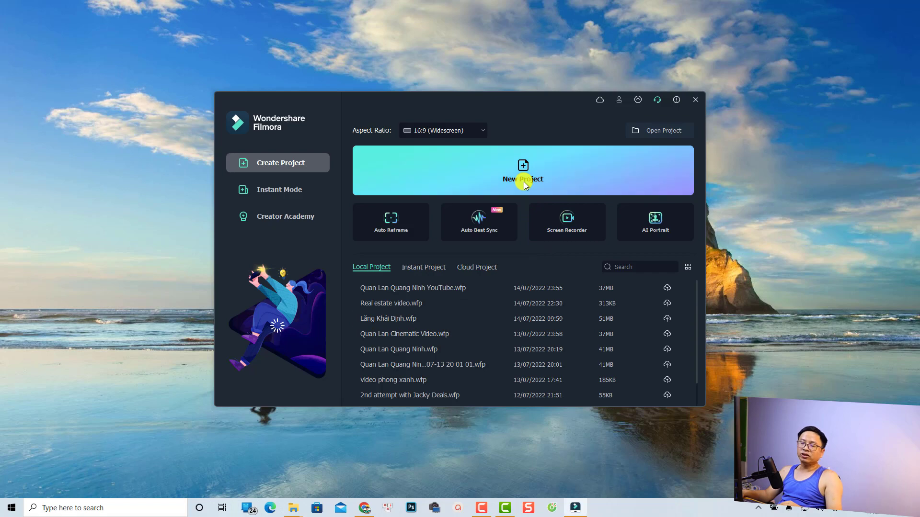
pyautogui.click(523, 170)
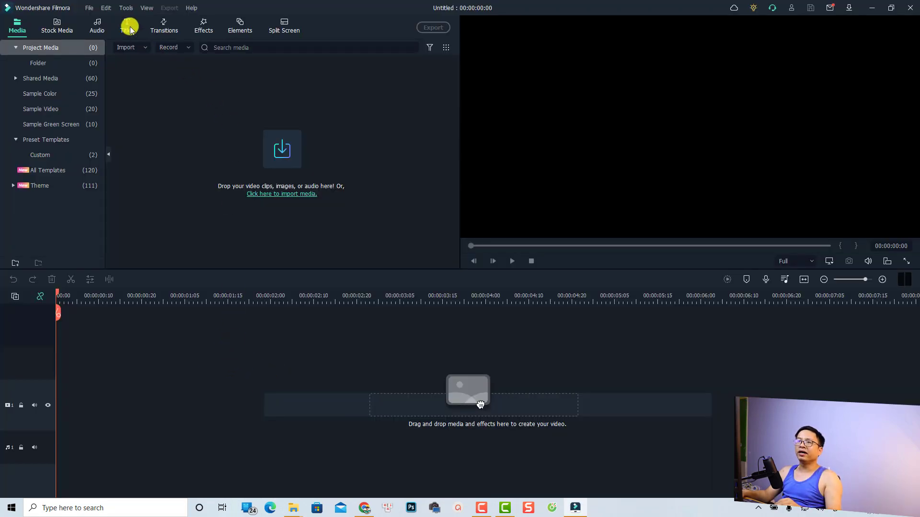
pyautogui.click(127, 26)
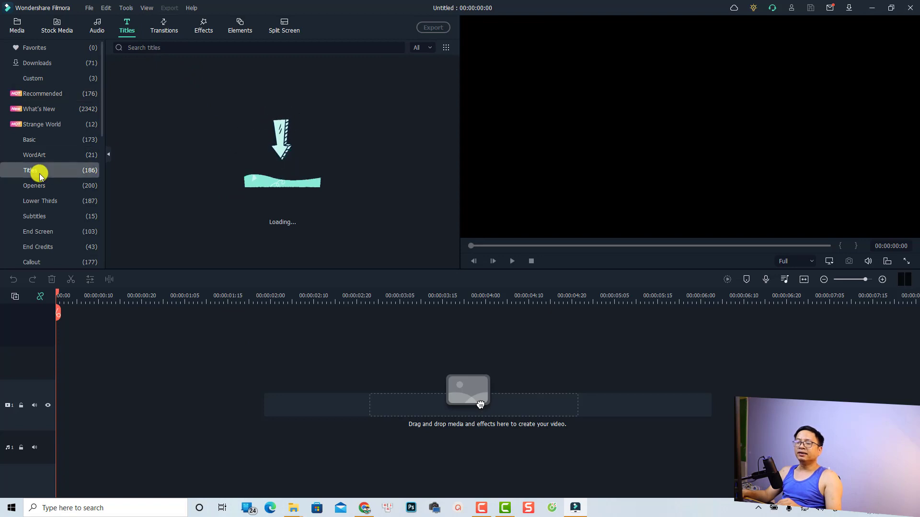
pyautogui.click(30, 171)
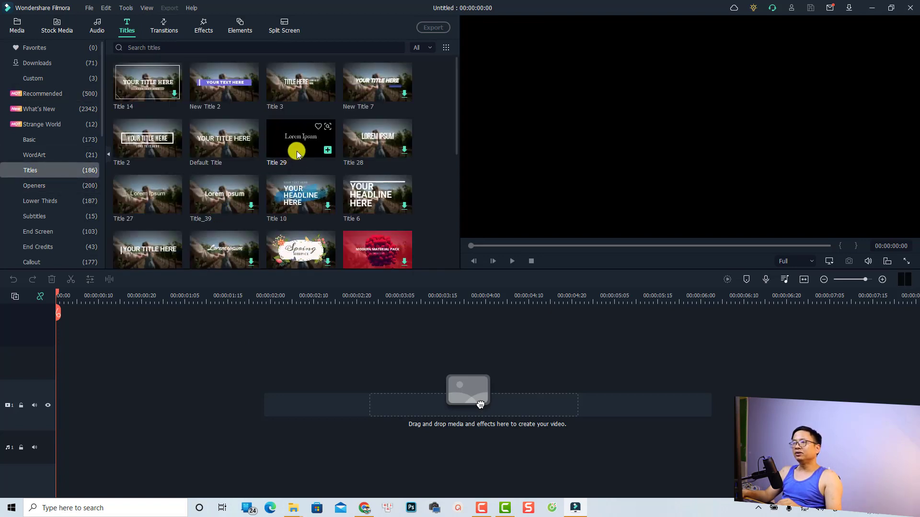
pyautogui.moveTo(229, 149)
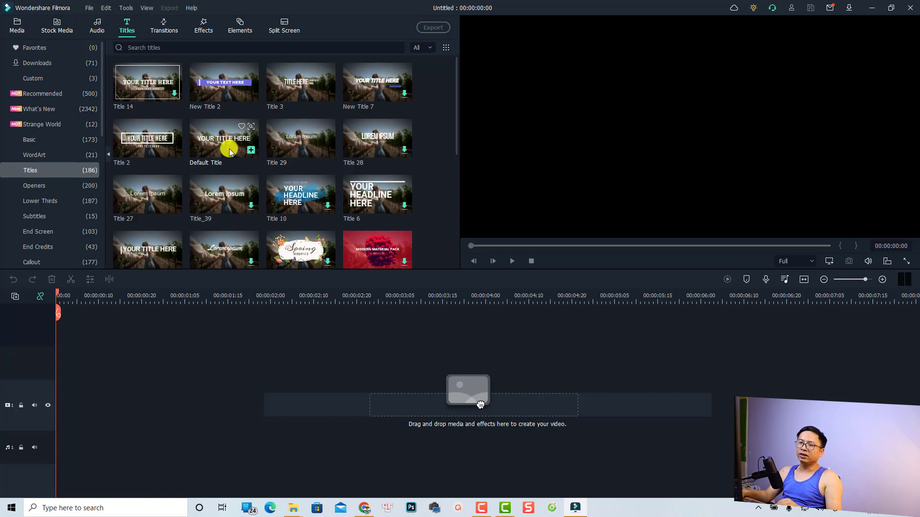
# Open Default Title for editing and change its text to JACKY NGUYEN
pyautogui.doubleClick(224, 138)
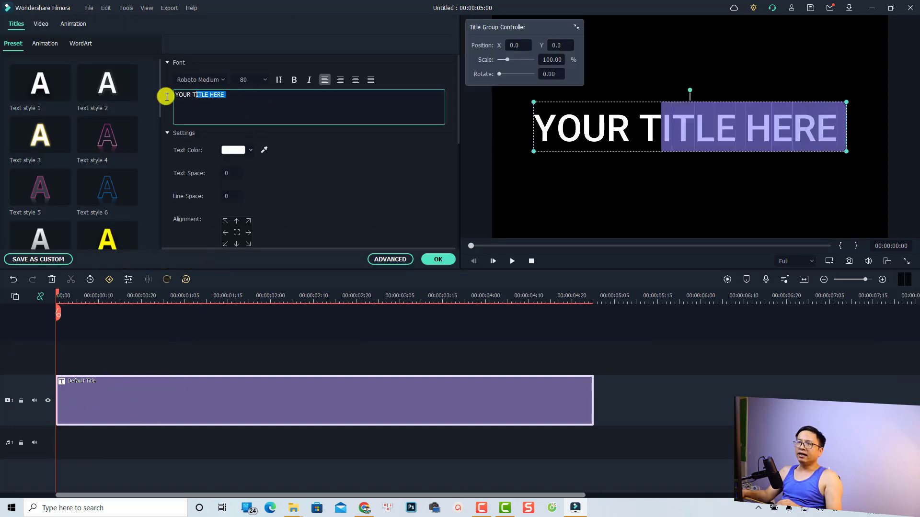
pyautogui.write('JACKY NGUYE')
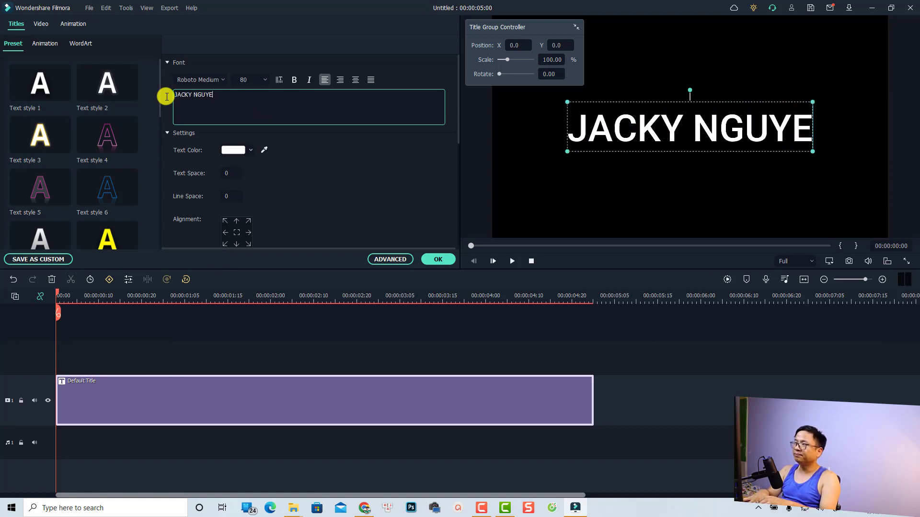
pyautogui.write('N')
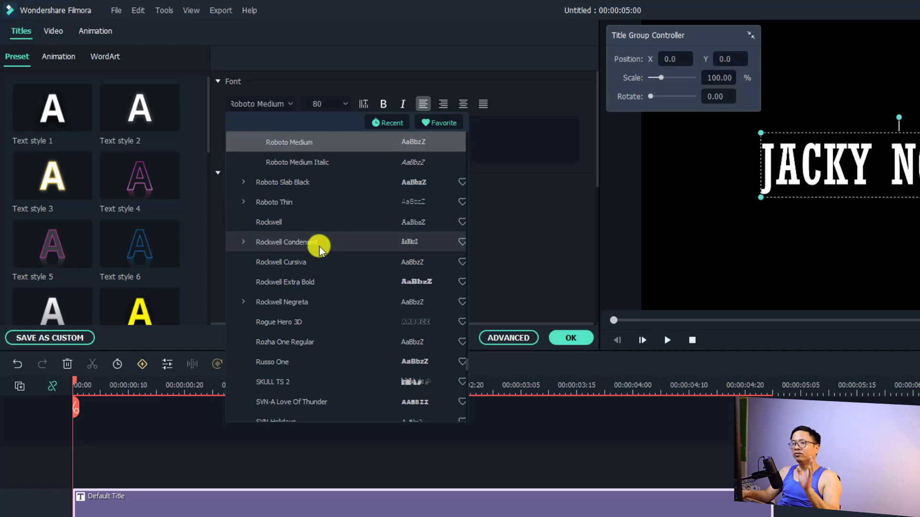
pyautogui.scroll(-3)
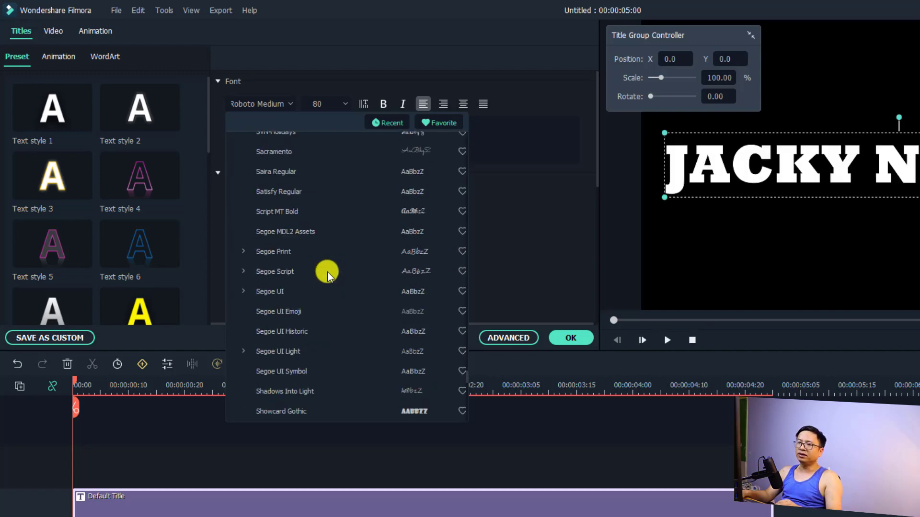
pyautogui.scroll(-3)
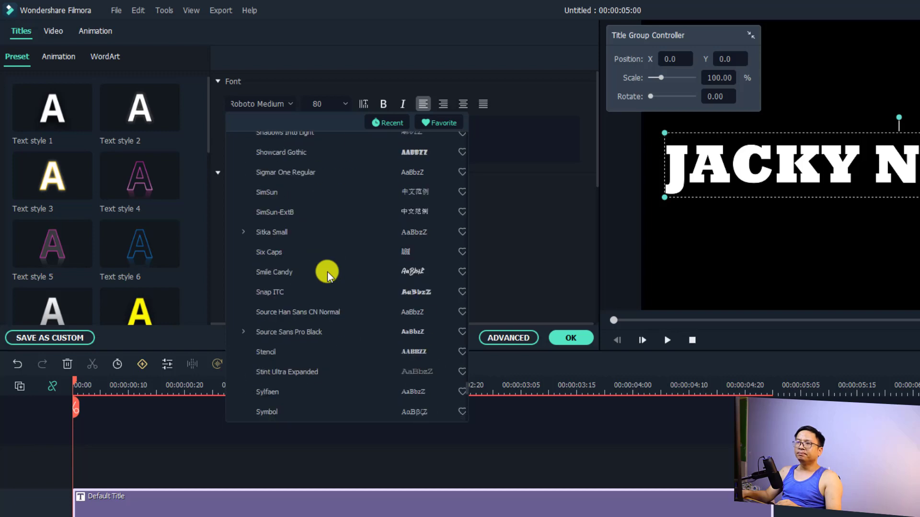
pyautogui.scroll(-3)
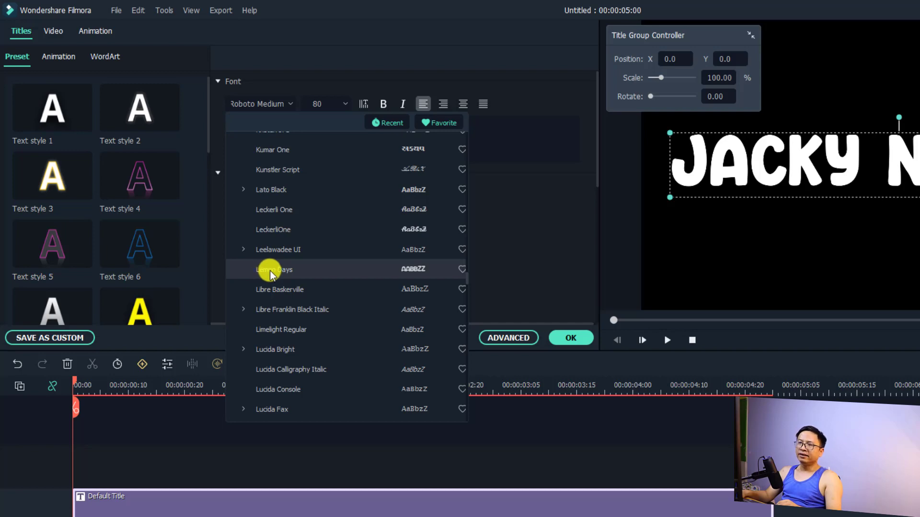
pyautogui.click(273, 270)
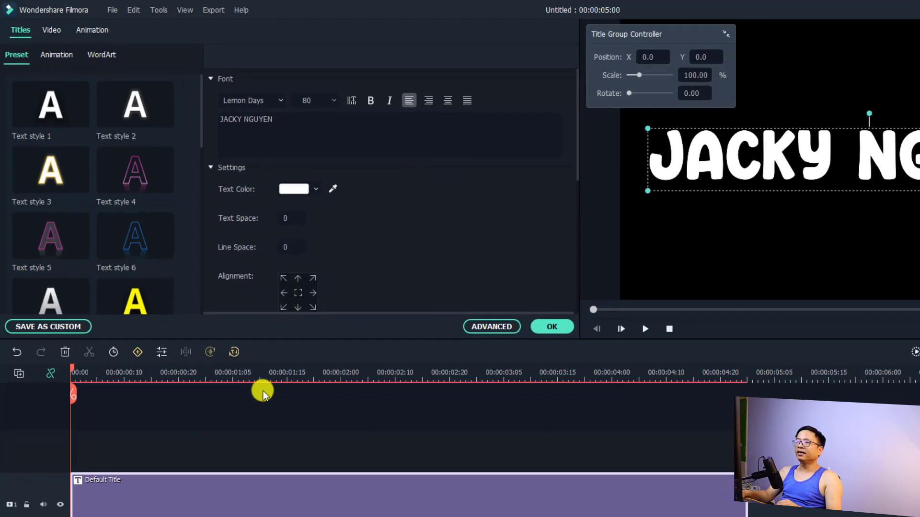